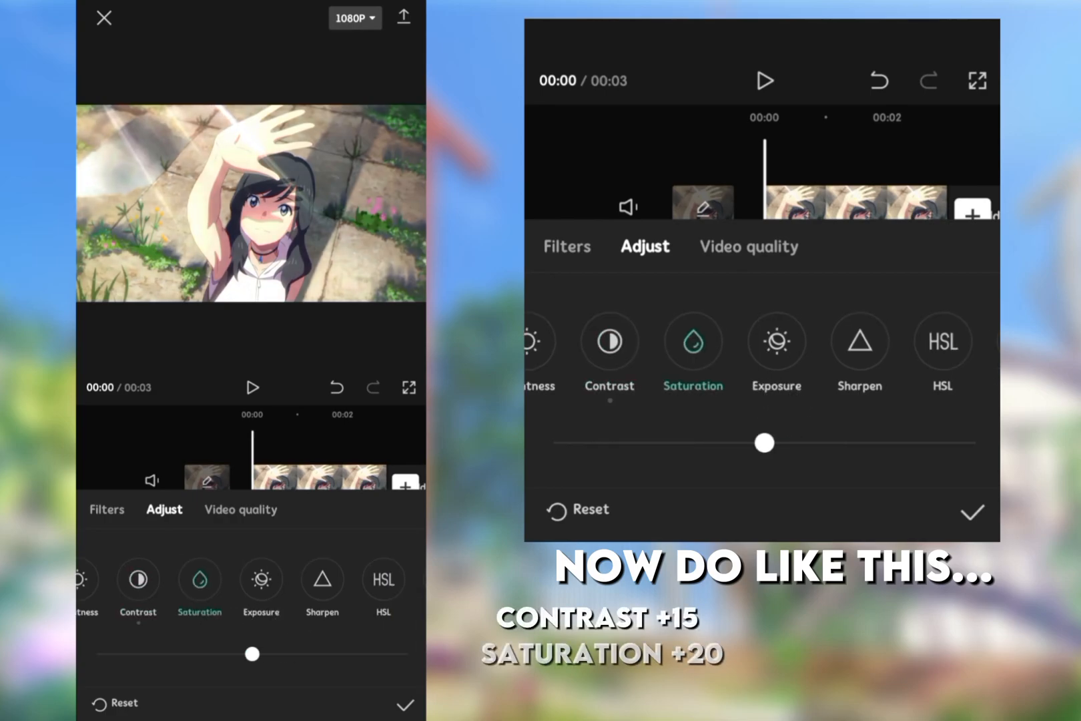
Step: Raise the clip's saturation to +20 and move into HSL to boost the greens
left_click_drag(763, 443, 846, 443)
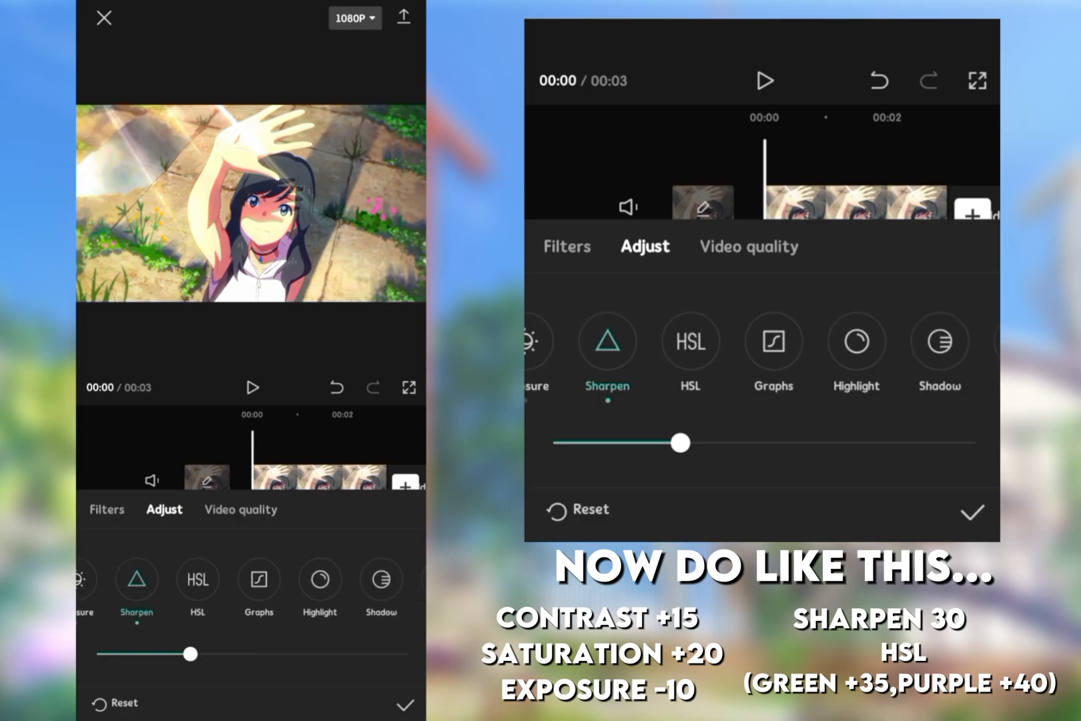
left_click(690, 341)
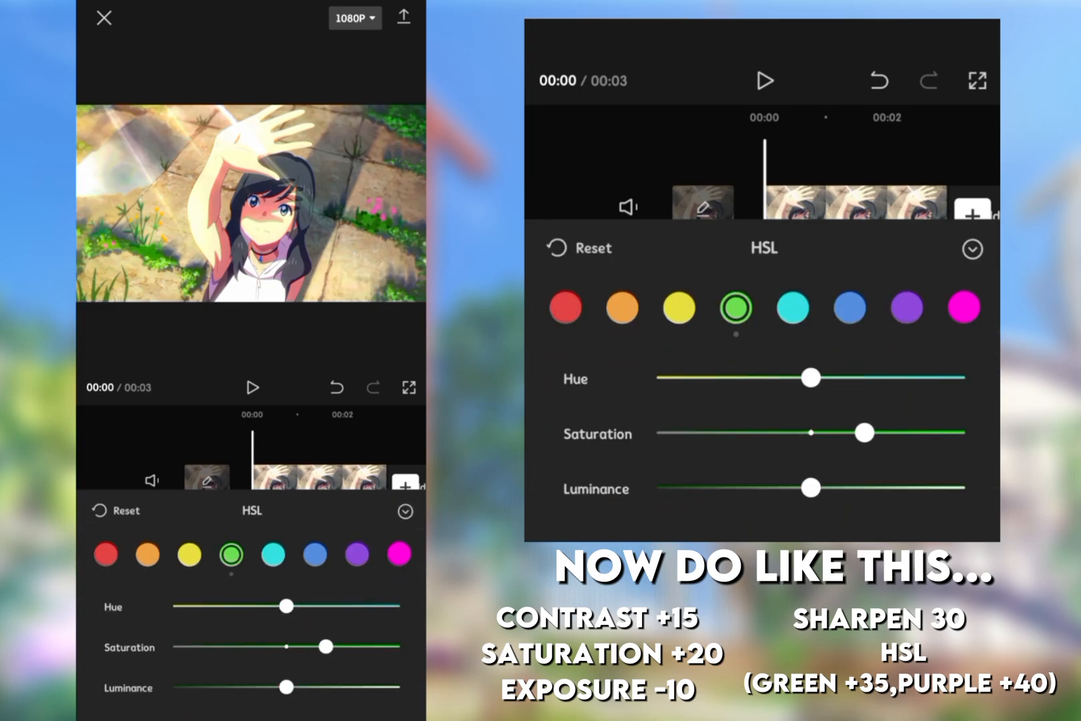
Step: Select the purple range in HSL and raise its saturation
left_click(963, 307)
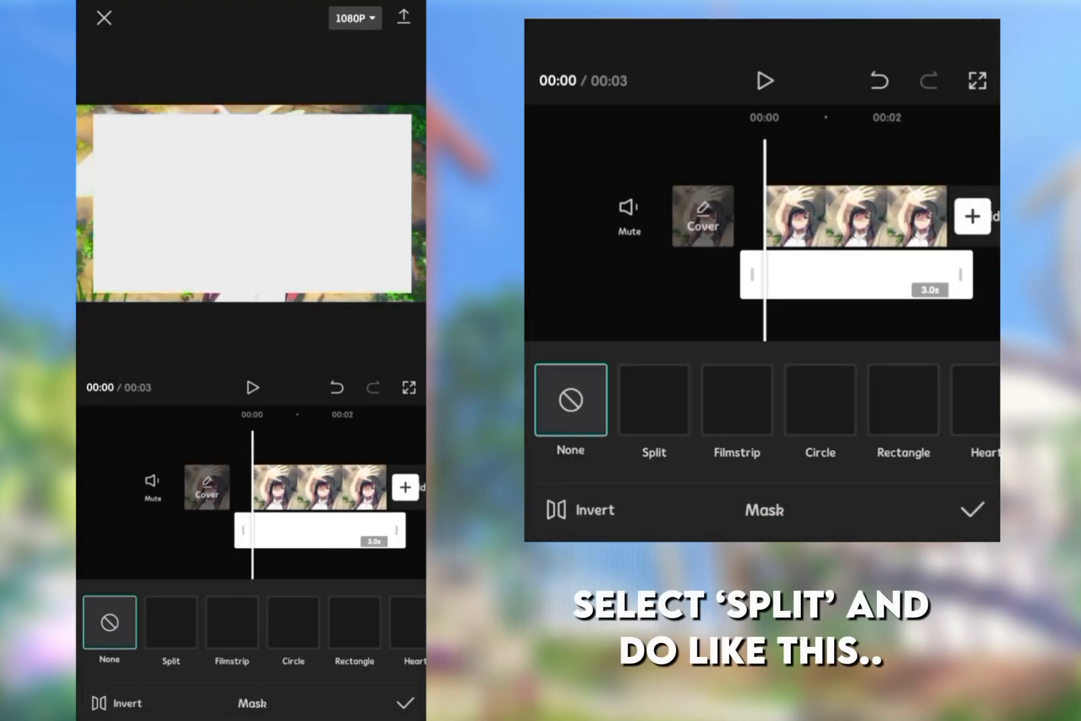
Step: Apply a Split mask to the white overlay so it covers the upper frame, and confirm it
left_click(654, 400)
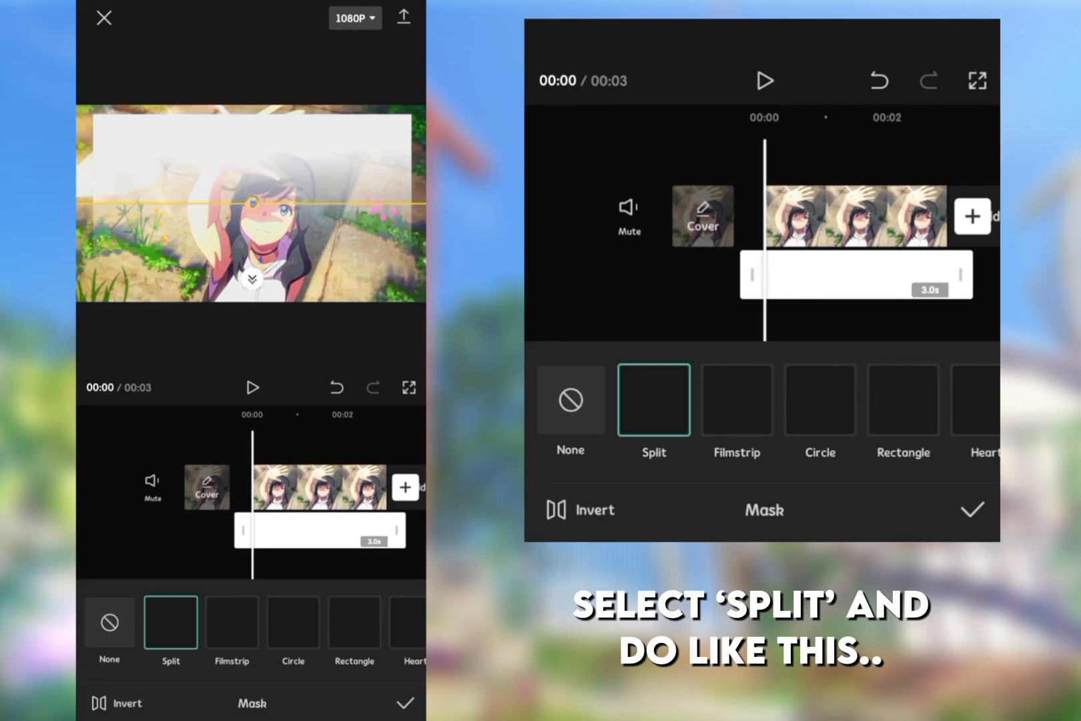
left_click(972, 509)
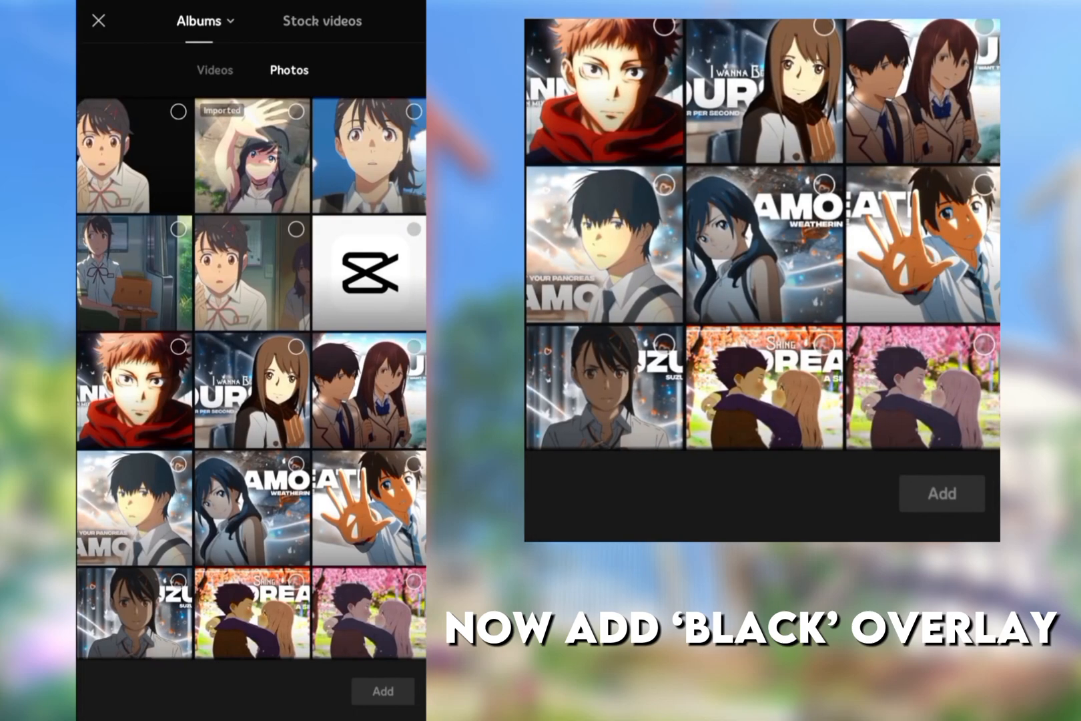
Step: Add the black image as an overlay and set its blend opacity to about 51
left_click(383, 690)
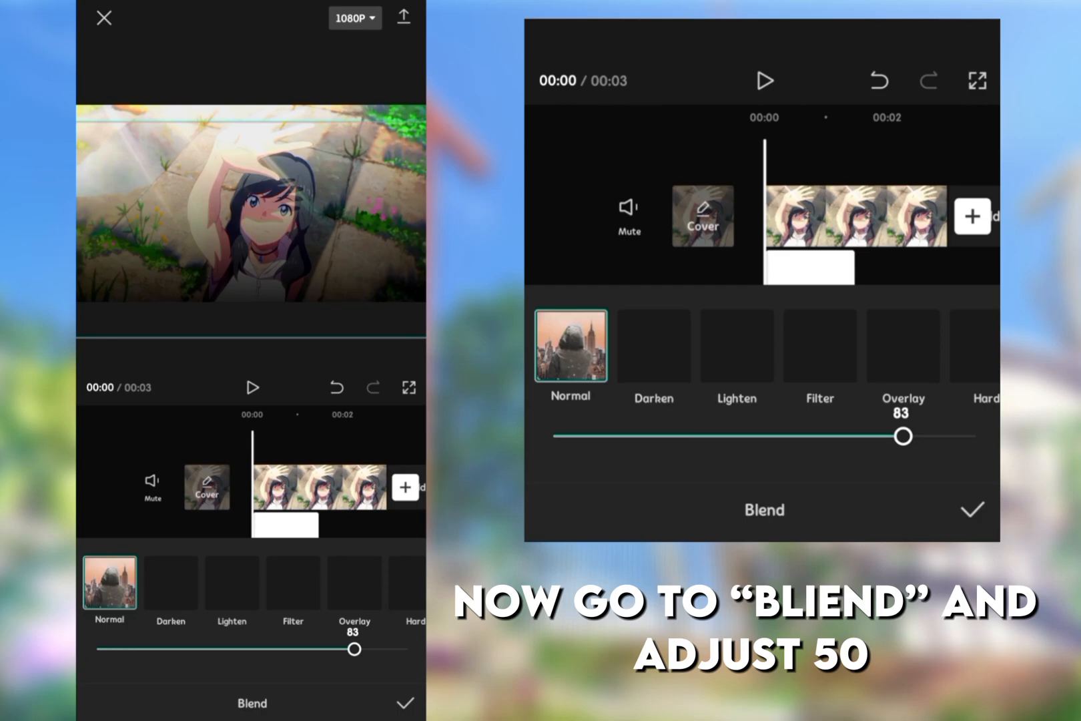
left_click_drag(902, 435, 768, 435)
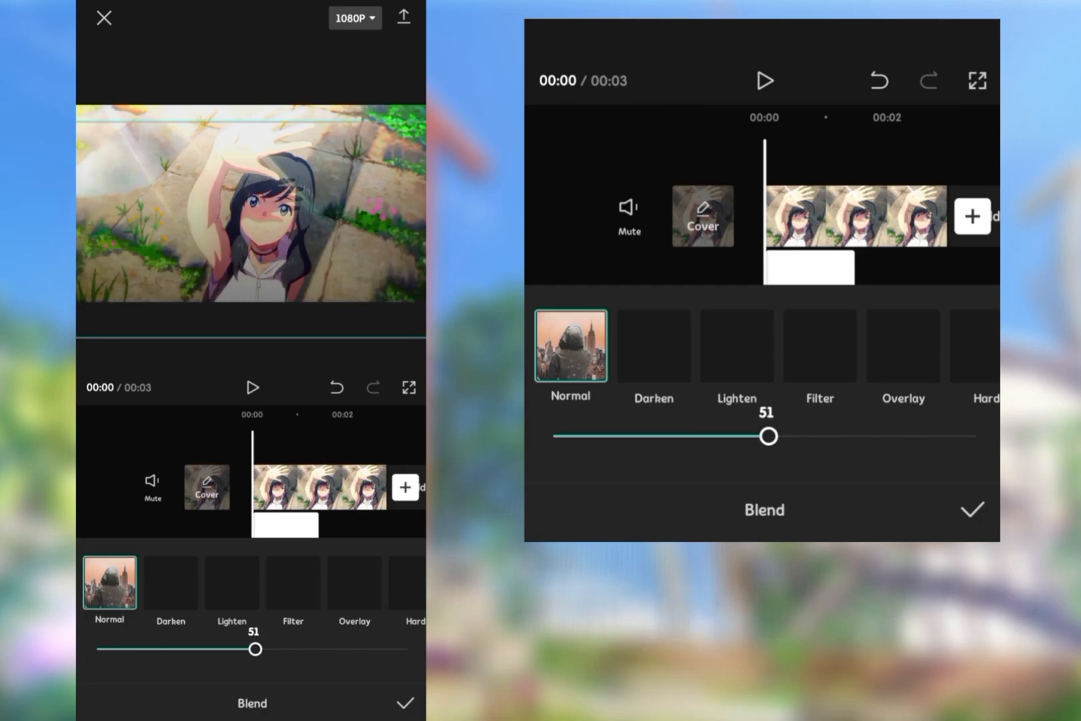
left_click(971, 510)
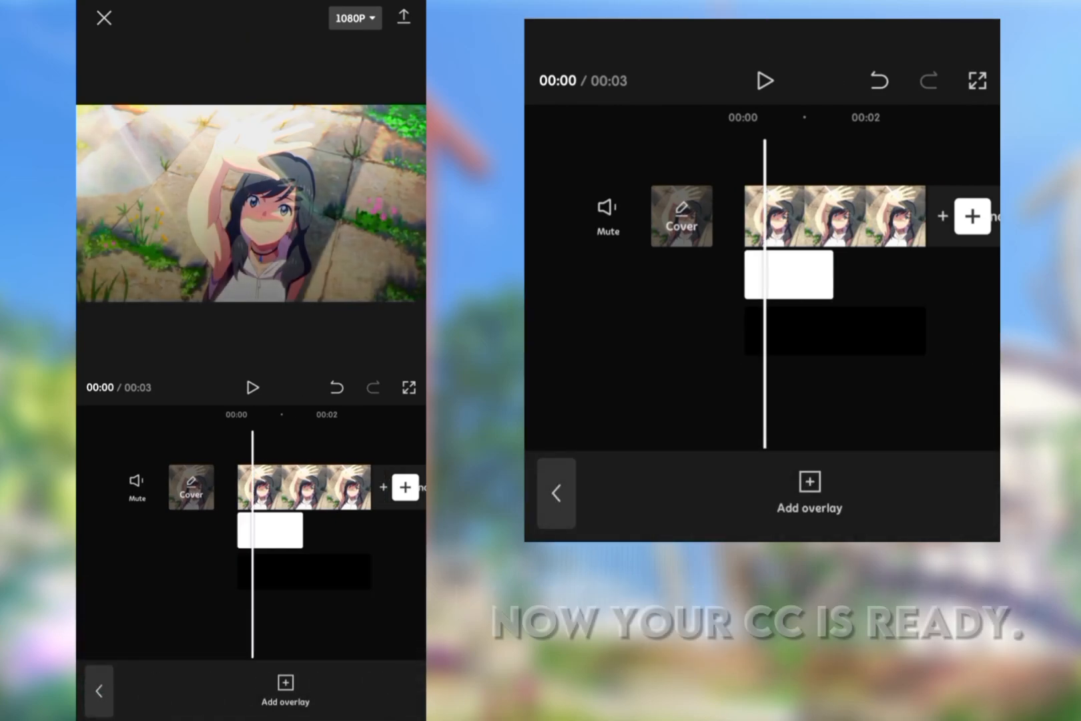